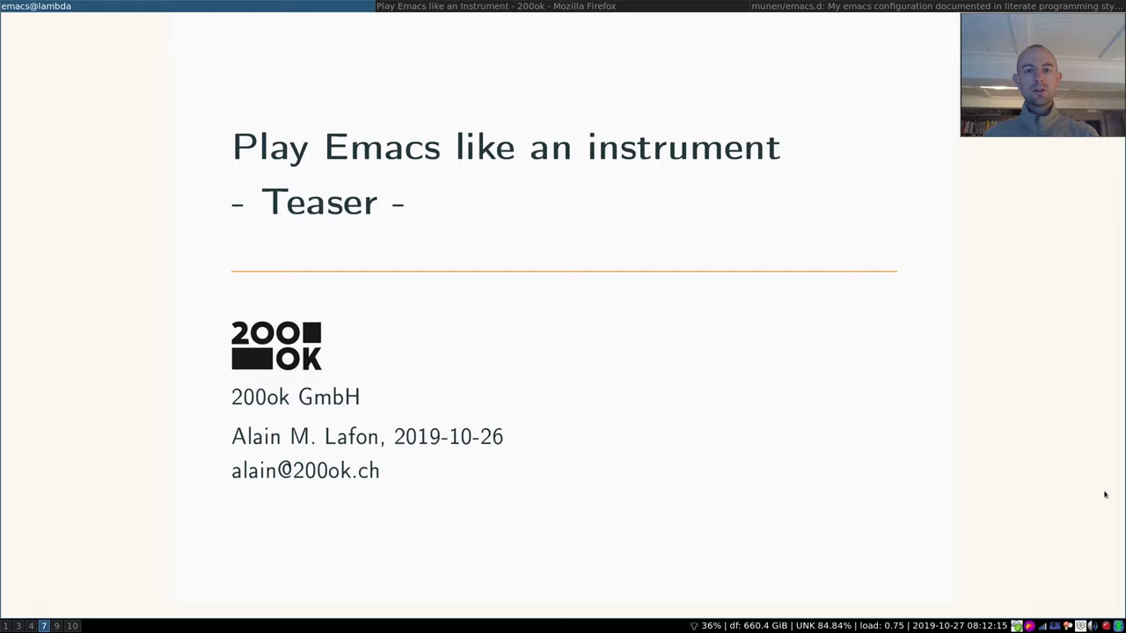
Step: Advance from the 'Play Emacs like an instrument' title slide to the Impressions slide
key(Right)
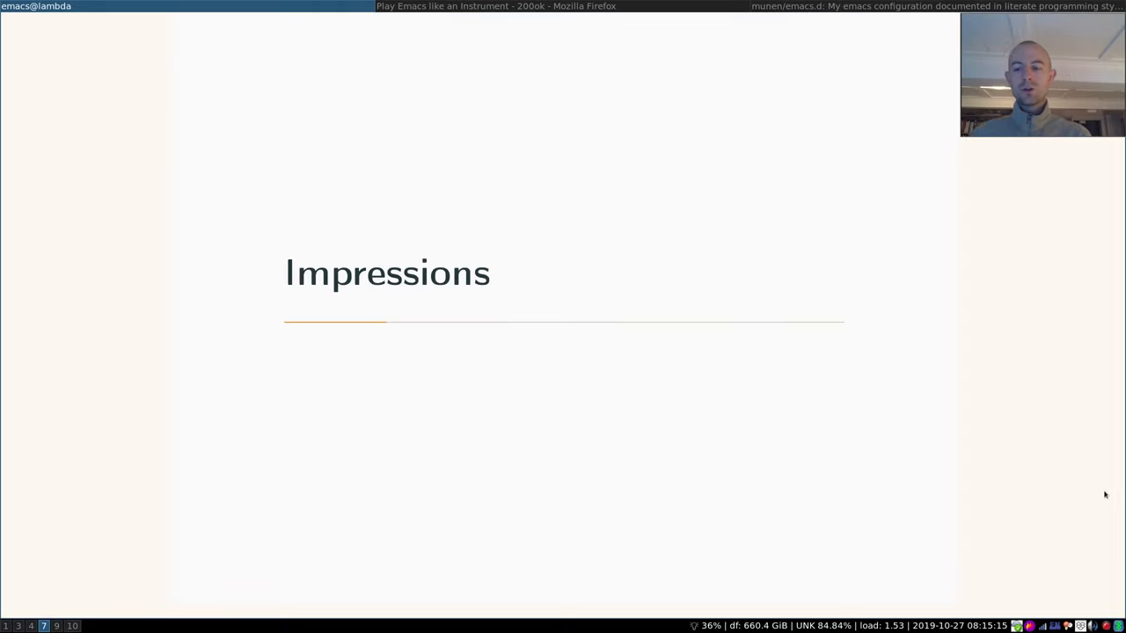
Step: Advance to slide 6, 'The faces of Emacs — Inception (obviously)'
key(Right)
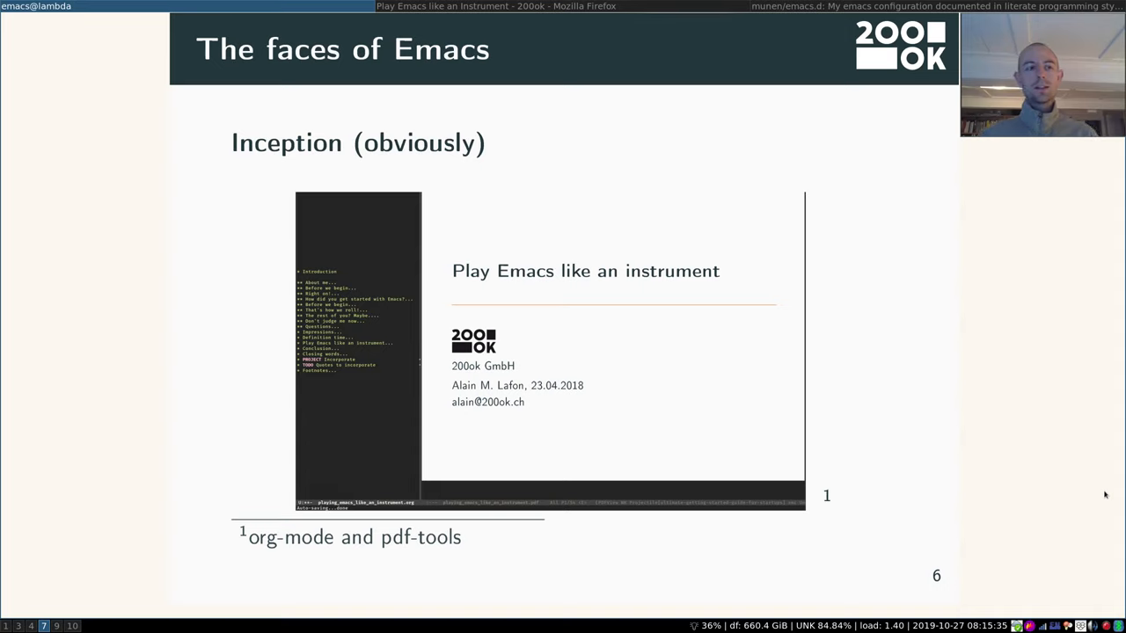
Step: Unhide the mode line and show the collapsed org outline beside slide 6
text(hide)
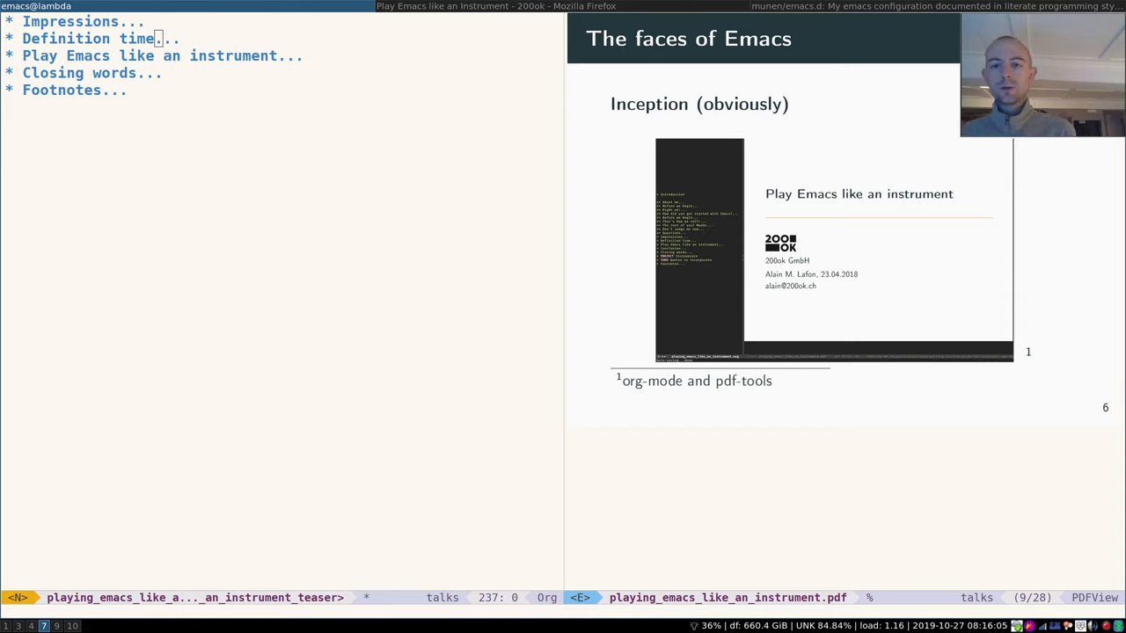
Step: Close the org outline window, leaving slide 6 full-screen in pdf-view
key(C-x o)
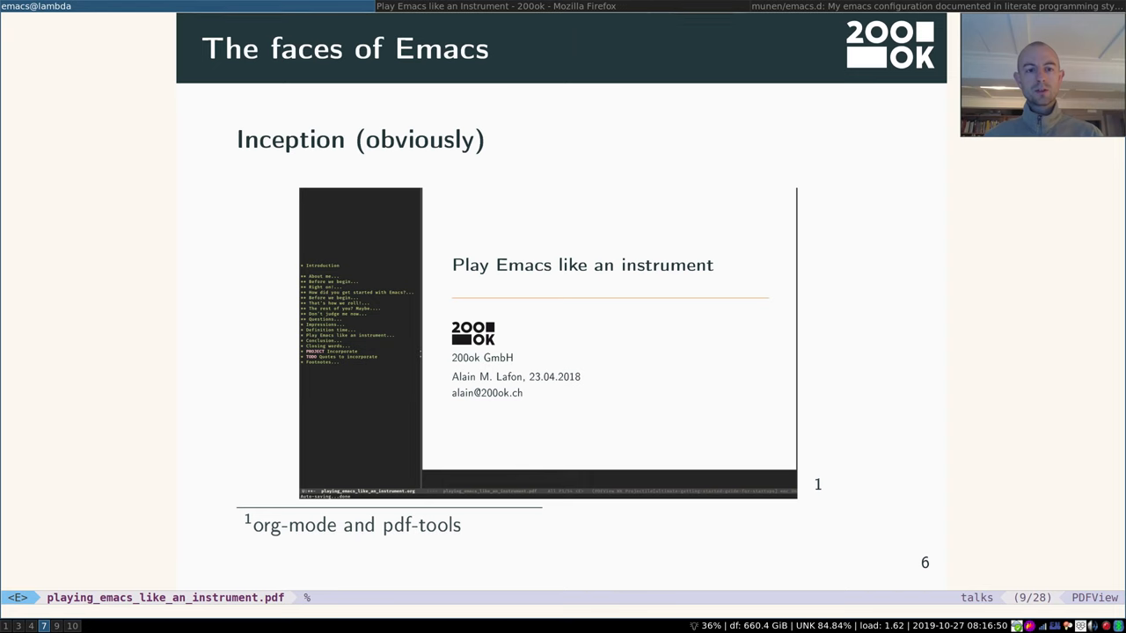
Step: Advance to slide 7, 'The faces of Emacs — Mail (Text and HTML)', showing mu4e
key(Right)
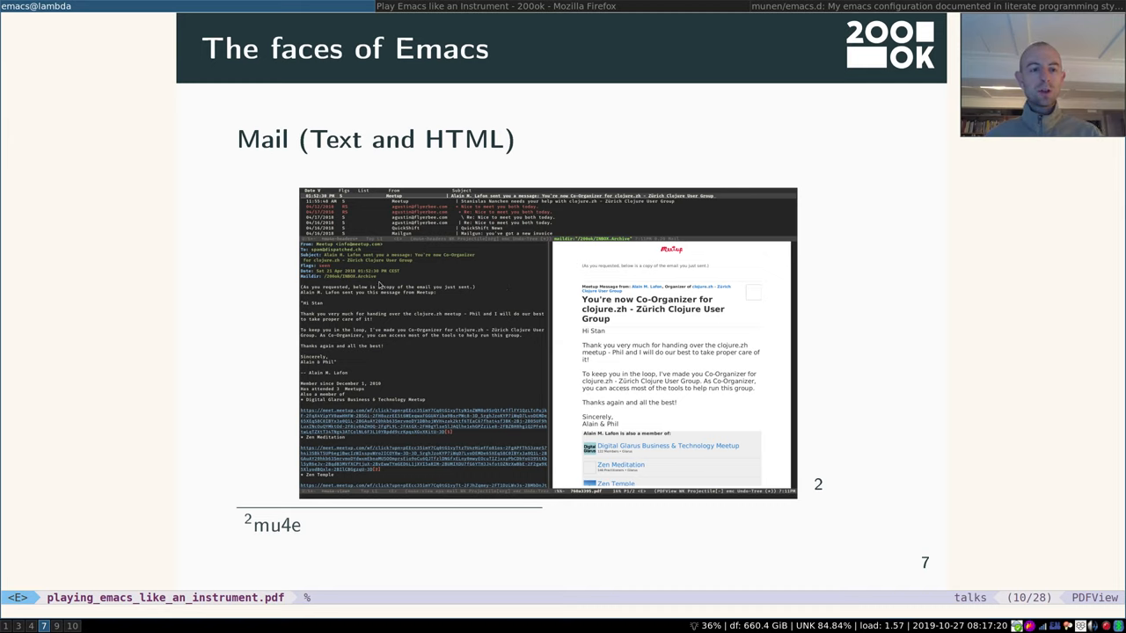
mouse_move(692, 321)
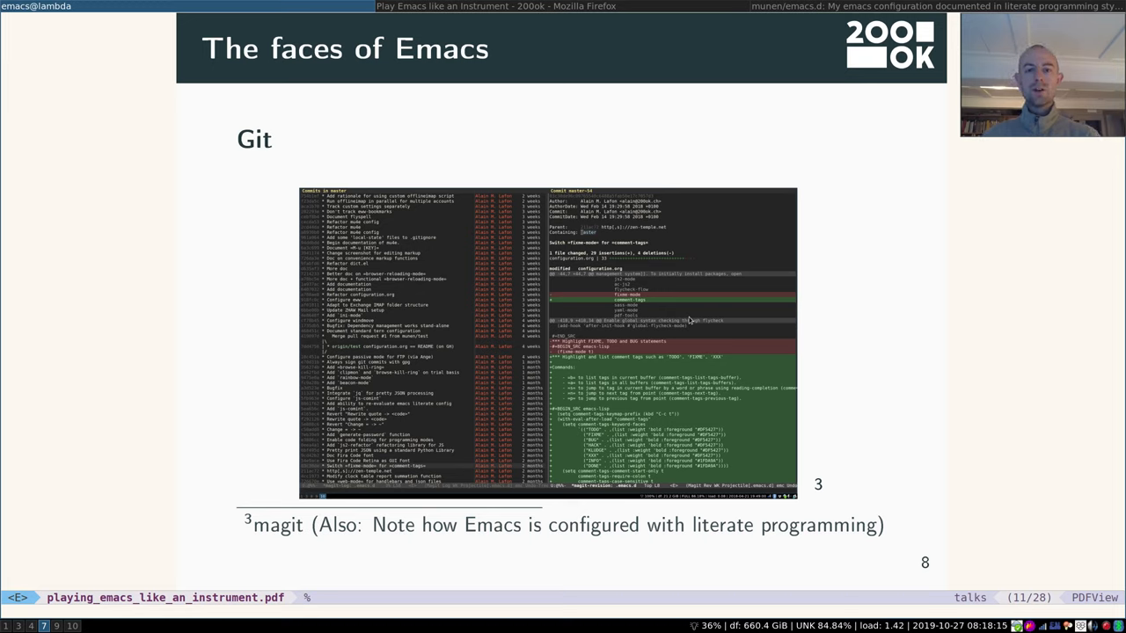
mouse_move(781, 322)
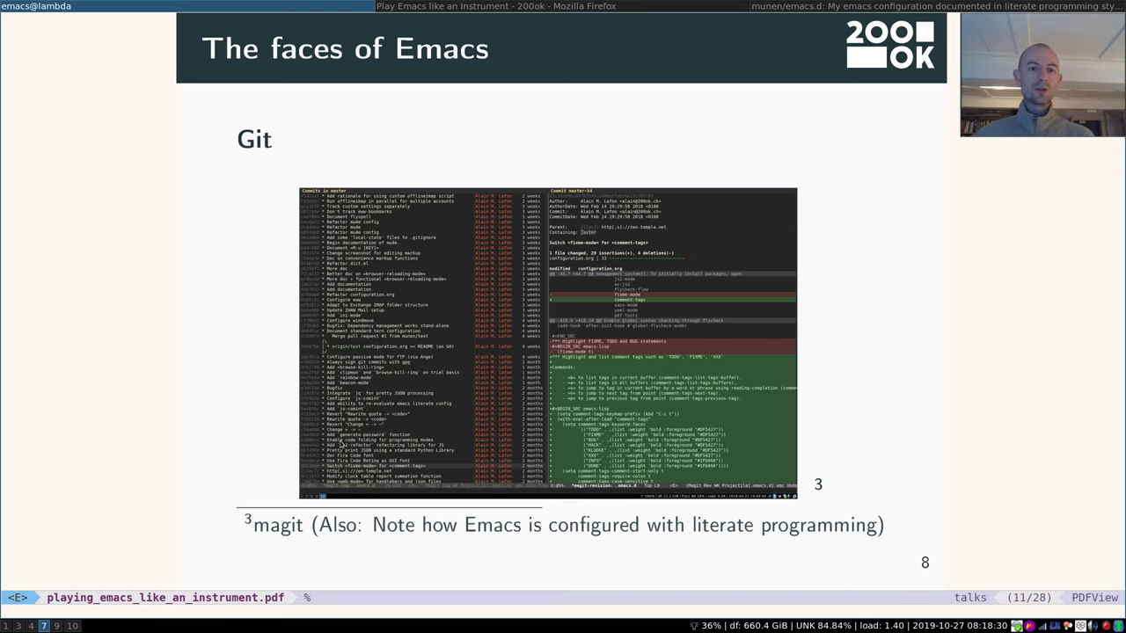
Step: Advance to slide 9, 'Organization', with its org-mode expense table
key(right)
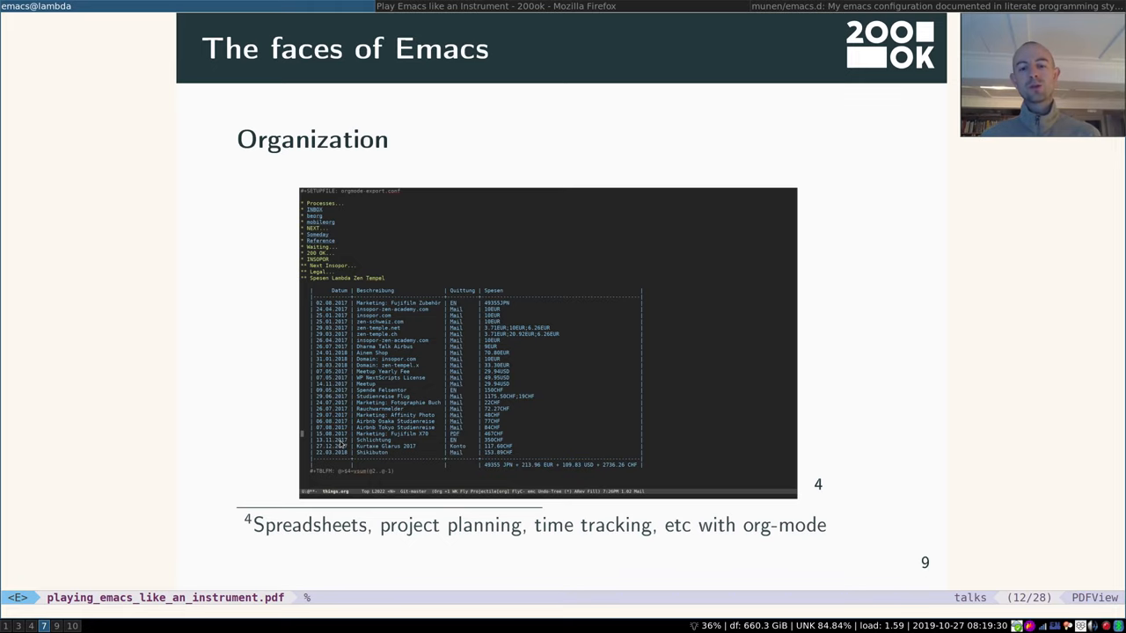
Step: Advance to slide 10, 'Browsing the web (distraction/tracking free)', showing eww
key(Right)
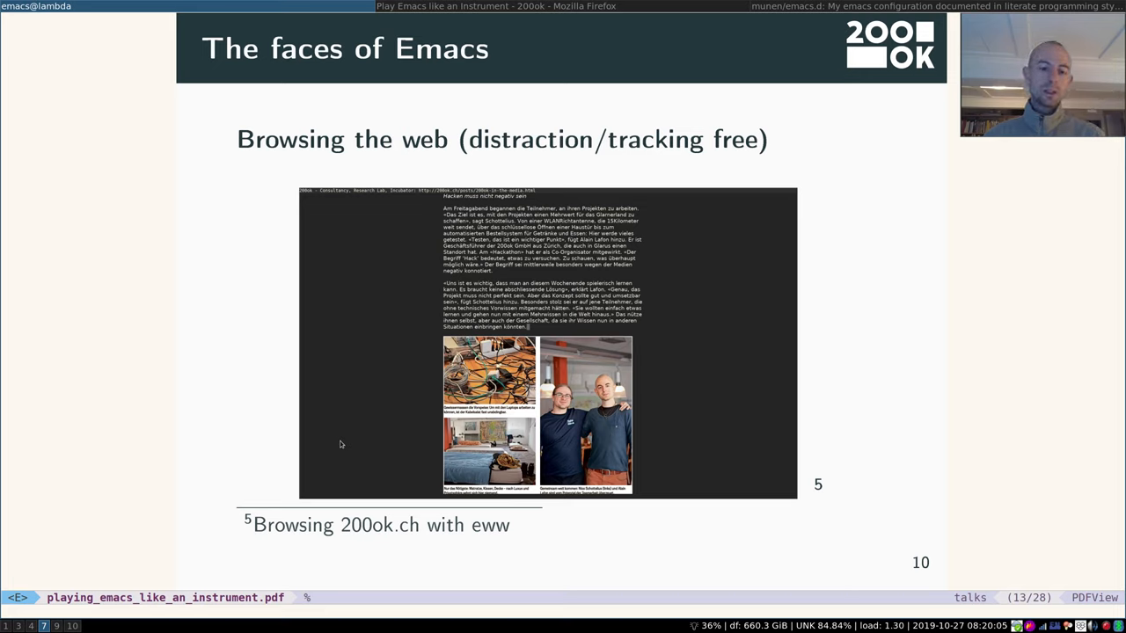
Step: Advance to slide 11, 'Someone might even use Emacs for coding', showing cider tests
key(Right)
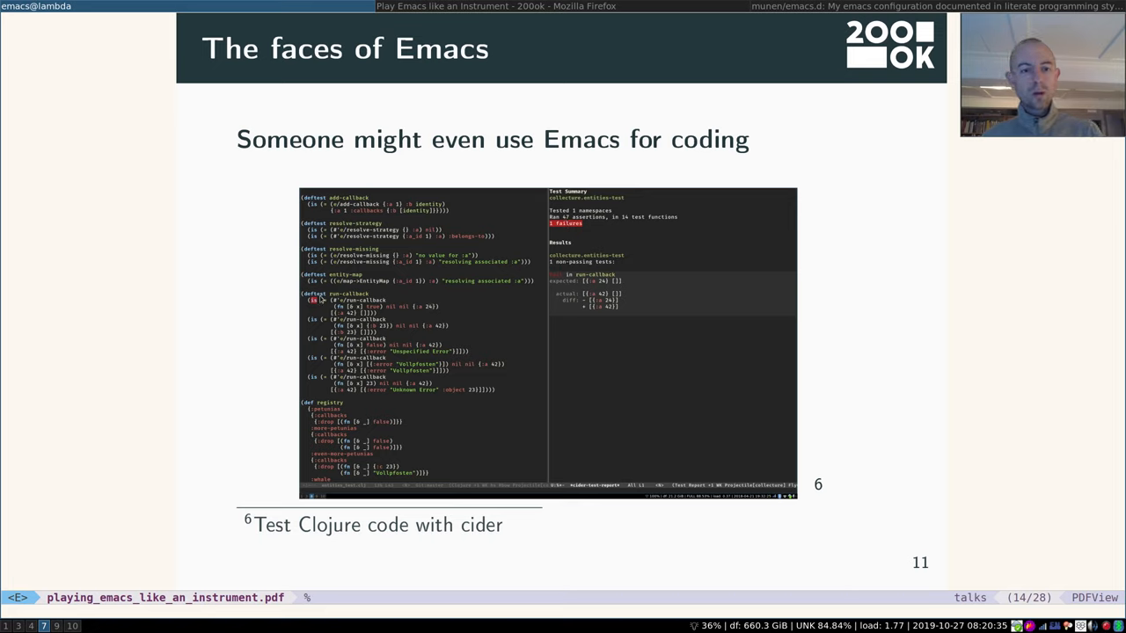
mouse_move(612, 271)
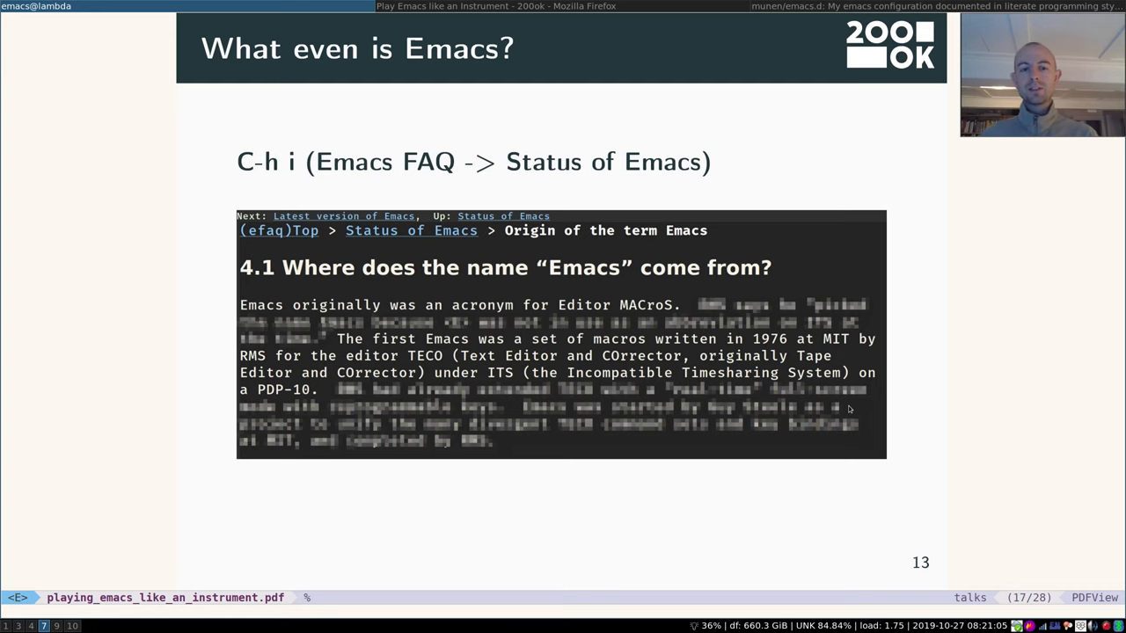
Step: Advance past slide 13, 'What even is Emacs?', to slide 15, 'GNU'
key(Right)
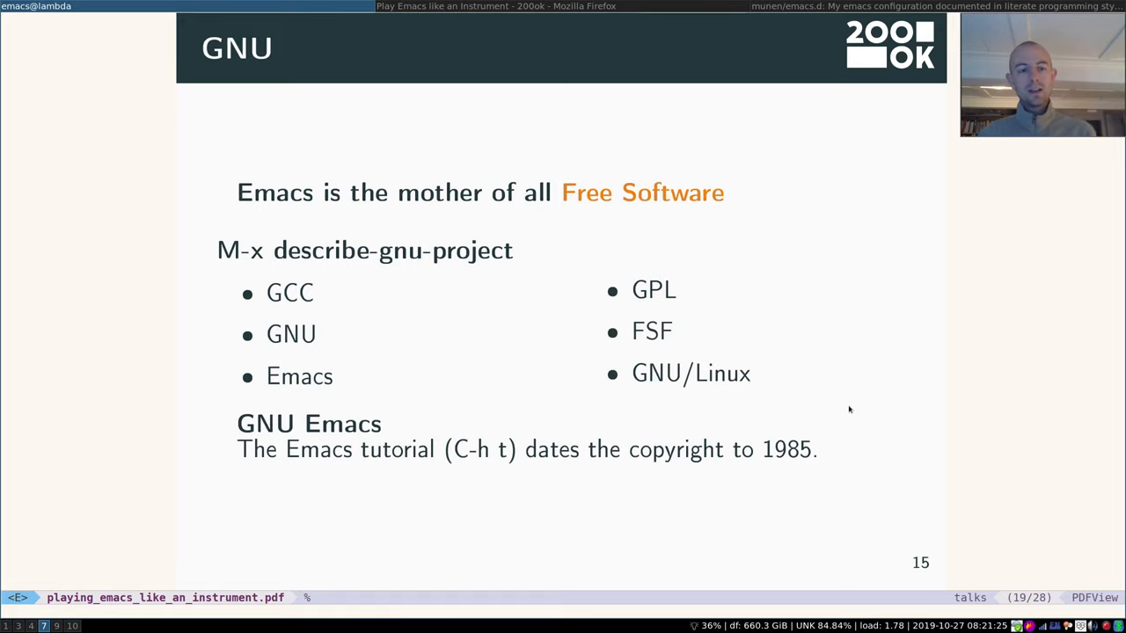
Step: Advance to slide 17, 'Live Demo — The meat part'
text(desc)
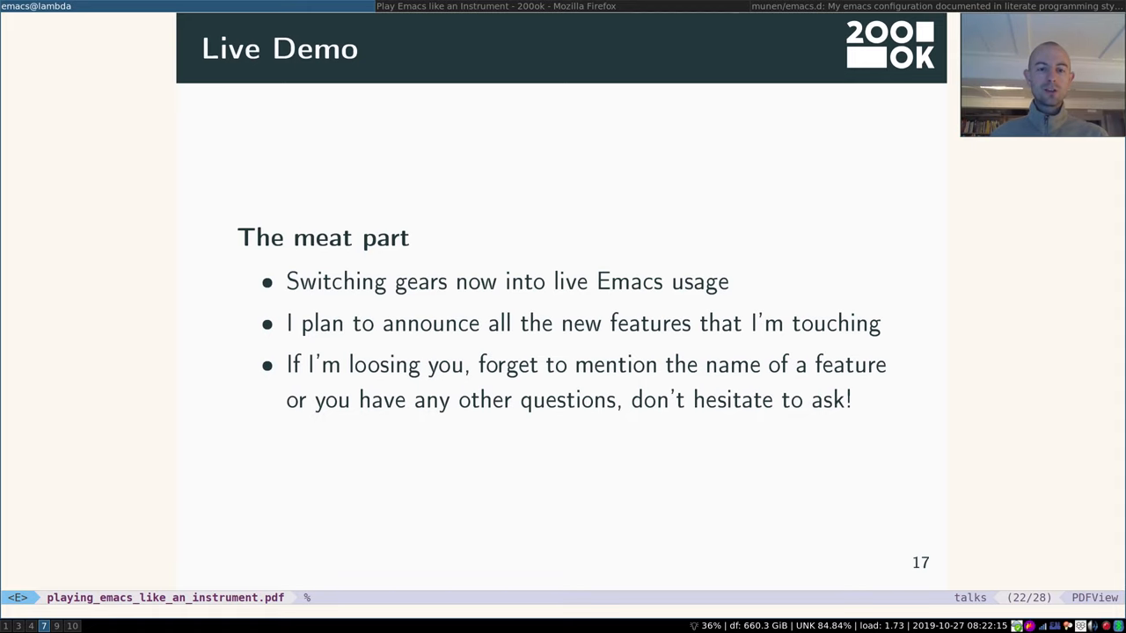
Step: Page past slide 18 'Live Coding - what can go wrong?' to slide 19 'Original Talk'
key(Right)
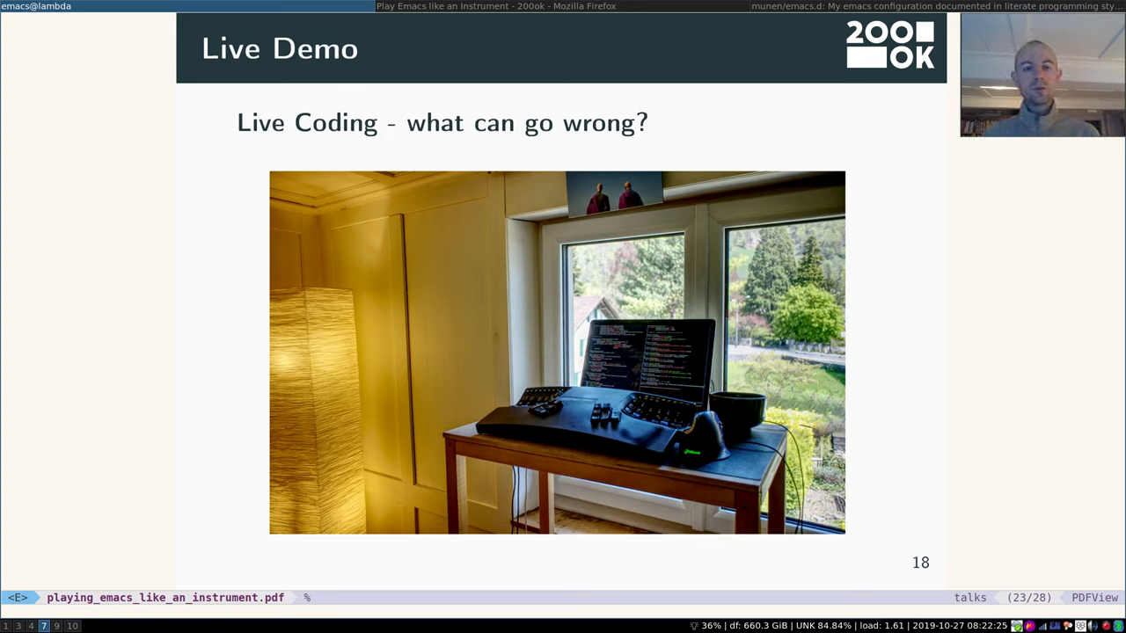
key(Right)
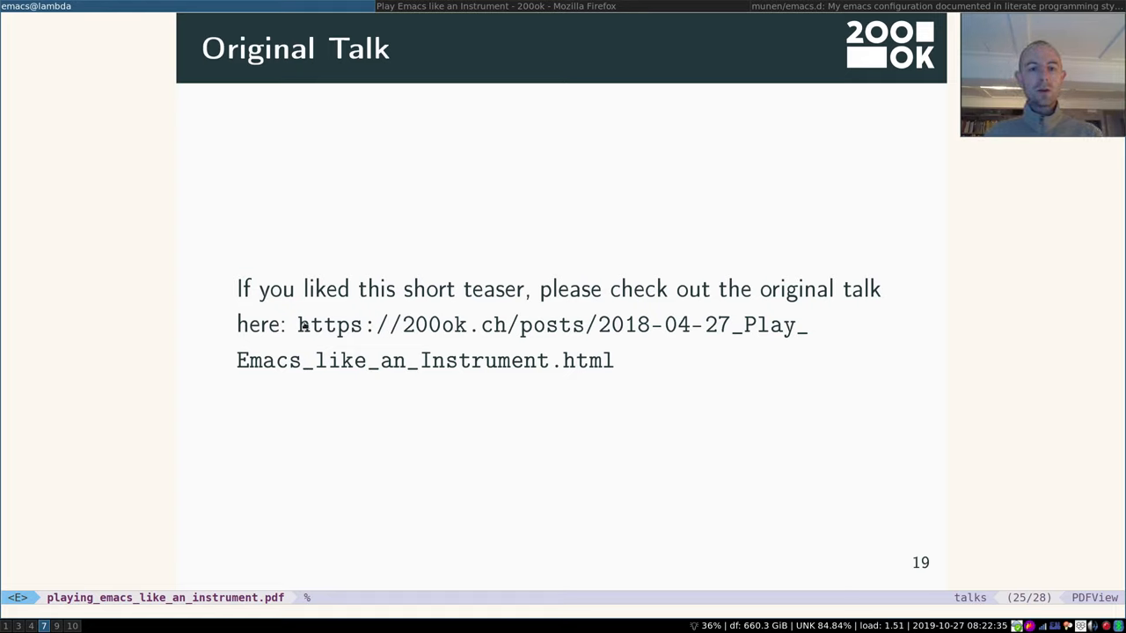
mouse_move(488, 324)
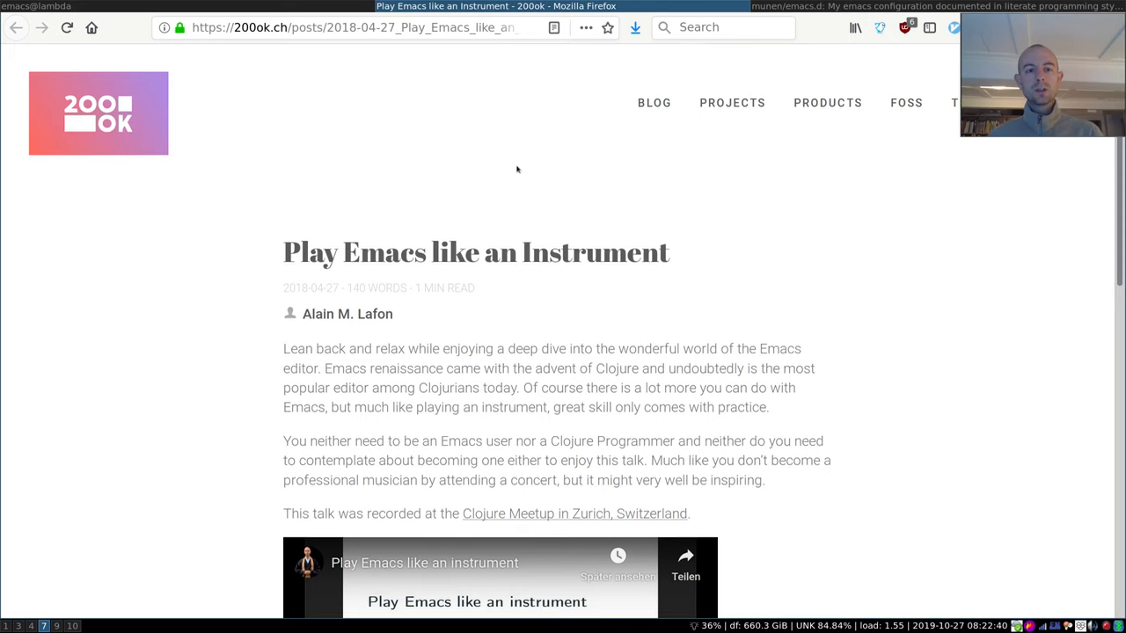
Step: Scroll down the 200ok 'Play Emacs like an Instrument' talk page in Firefox
scroll(down, 3)
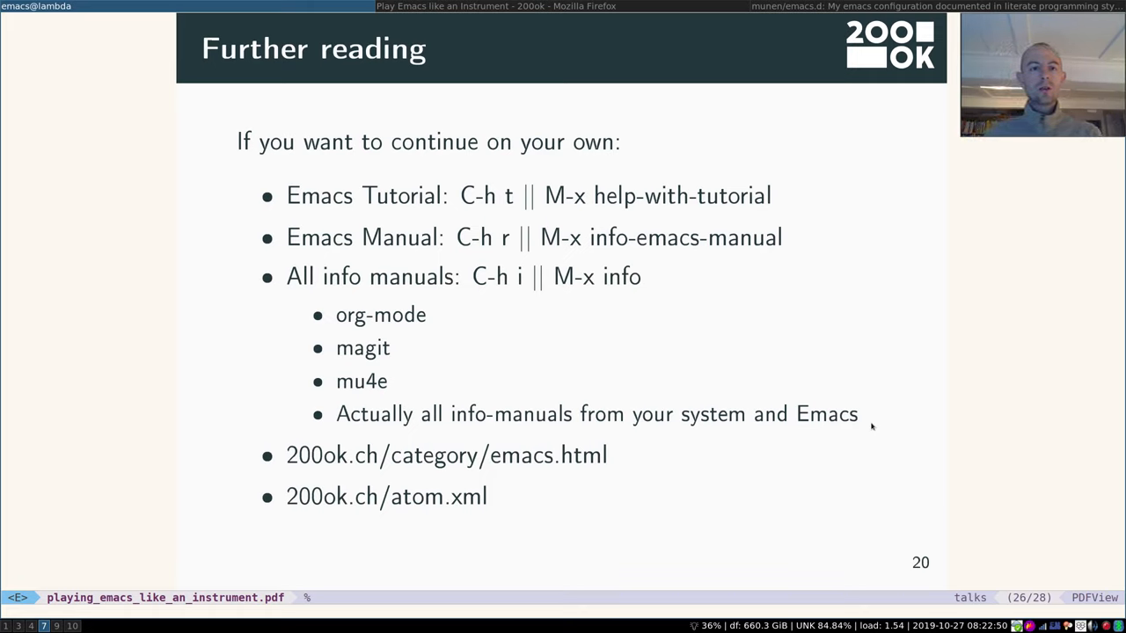
mouse_move(649, 305)
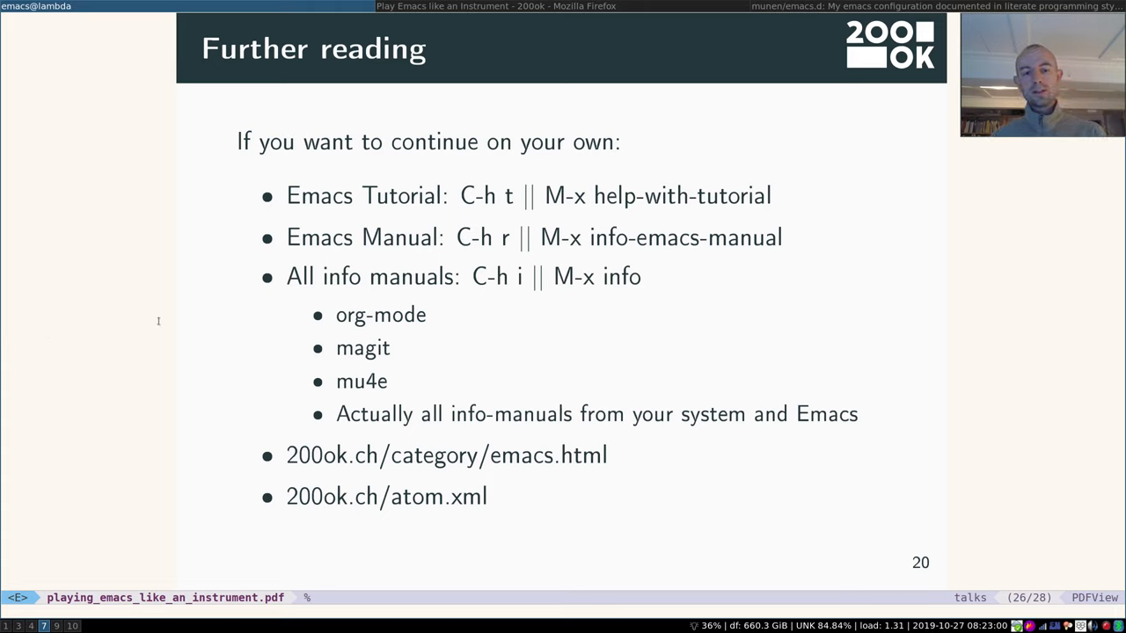
mouse_move(220, 482)
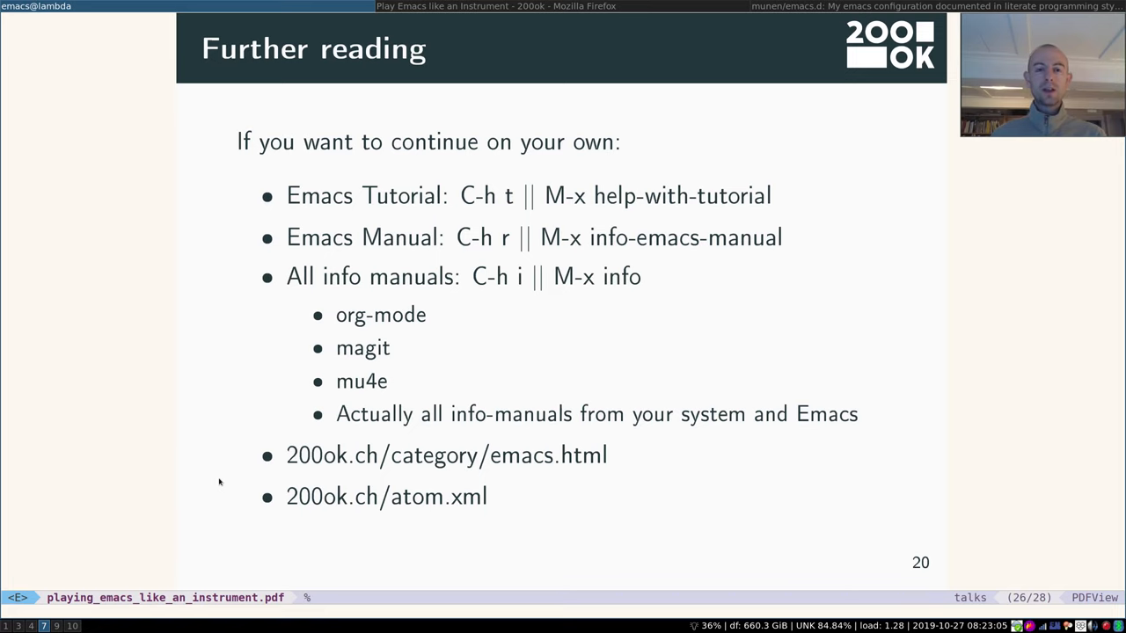
Step: Advance the PDF slideshow to slide 20, 'Further reading'
key(right)
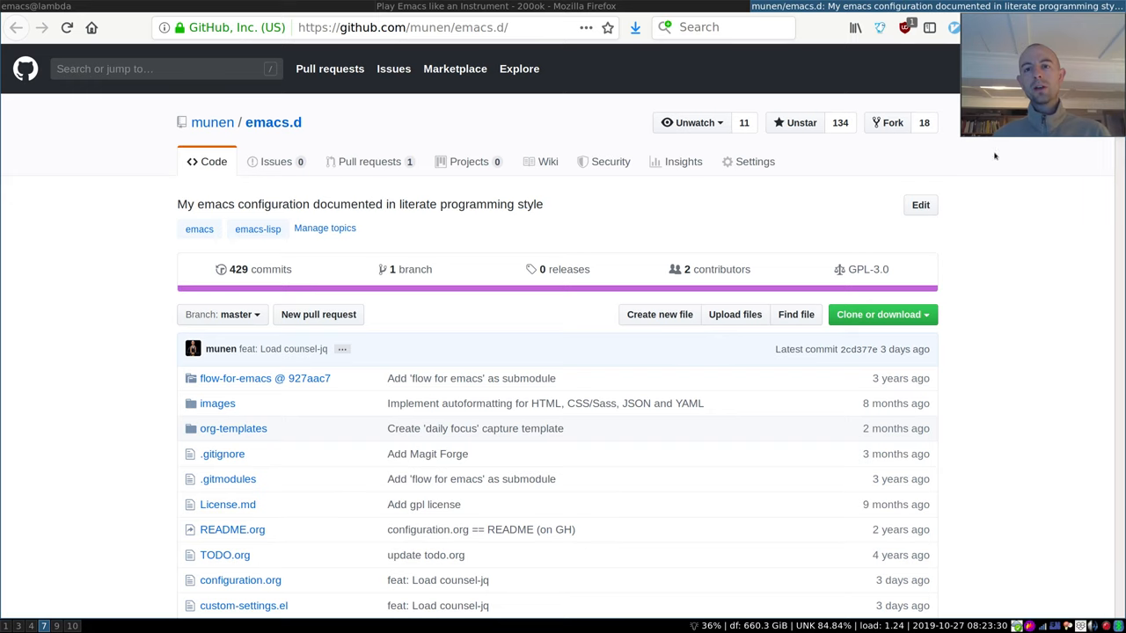
Step: Scroll through the munen/emacs.d README to backup settings, dired-narrow and y/n prompts
scroll(down, 3)
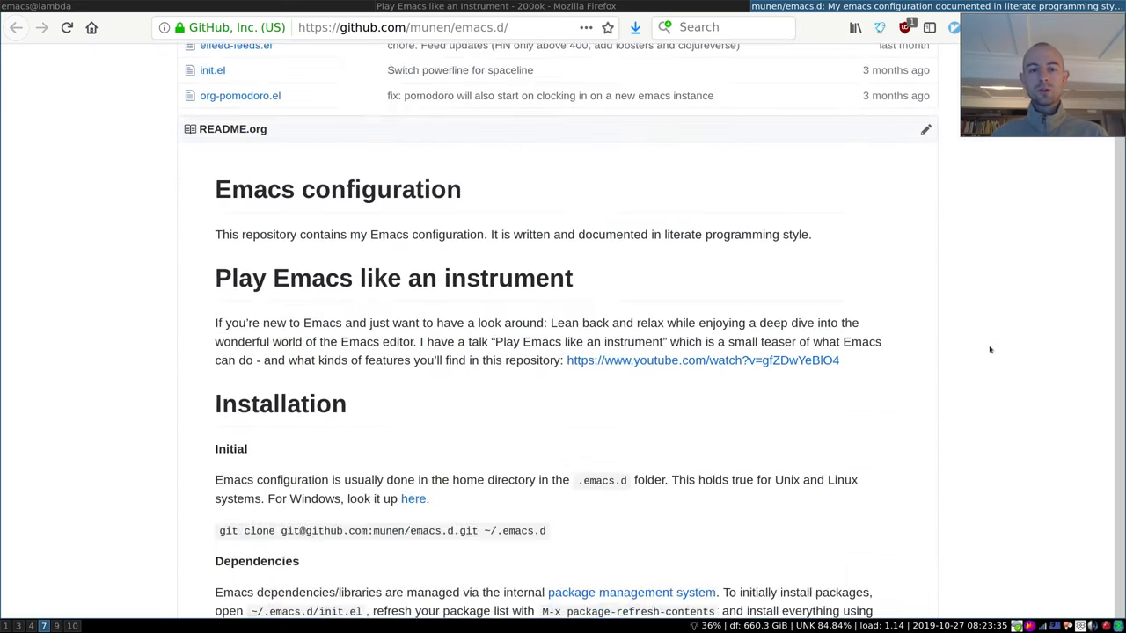
scroll(down, 3)
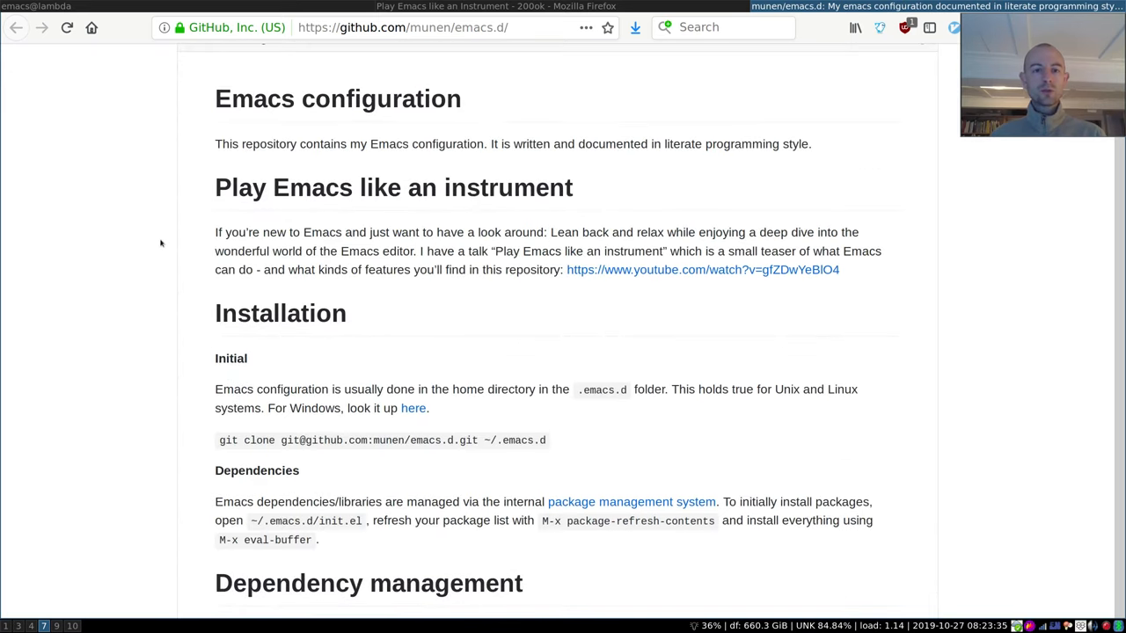
scroll(down, 3)
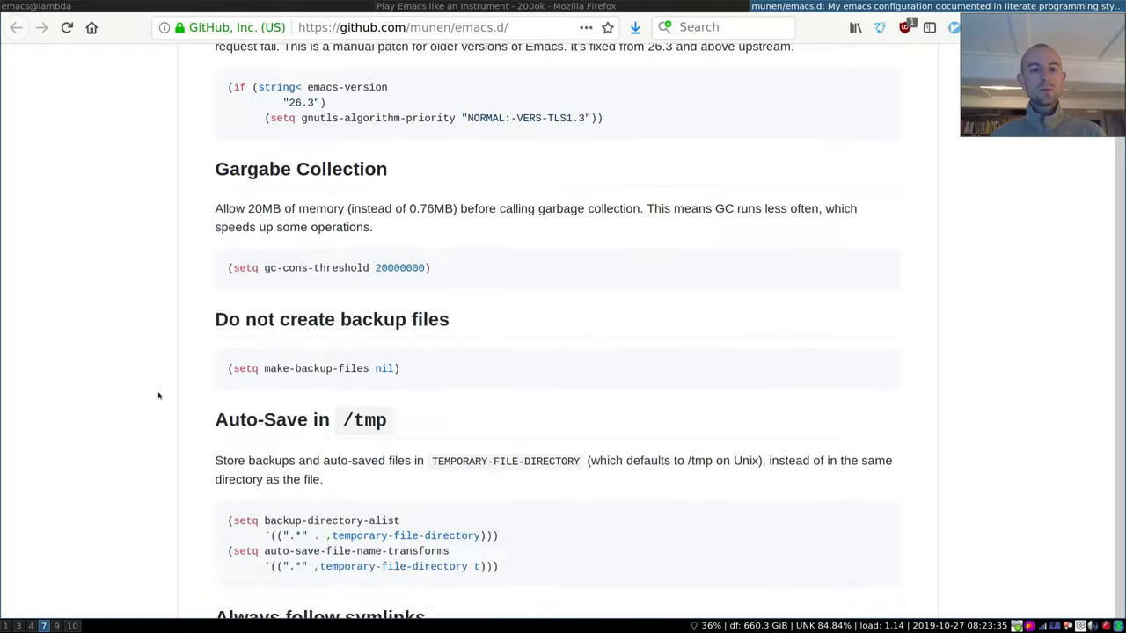
scroll(down, 3)
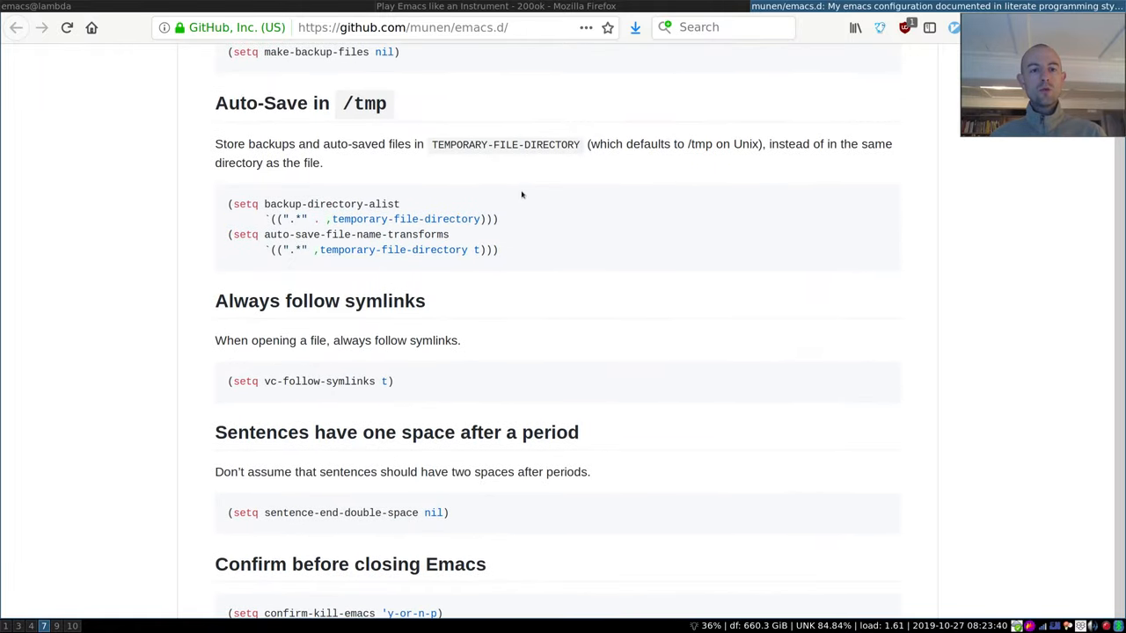
scroll(down, 3)
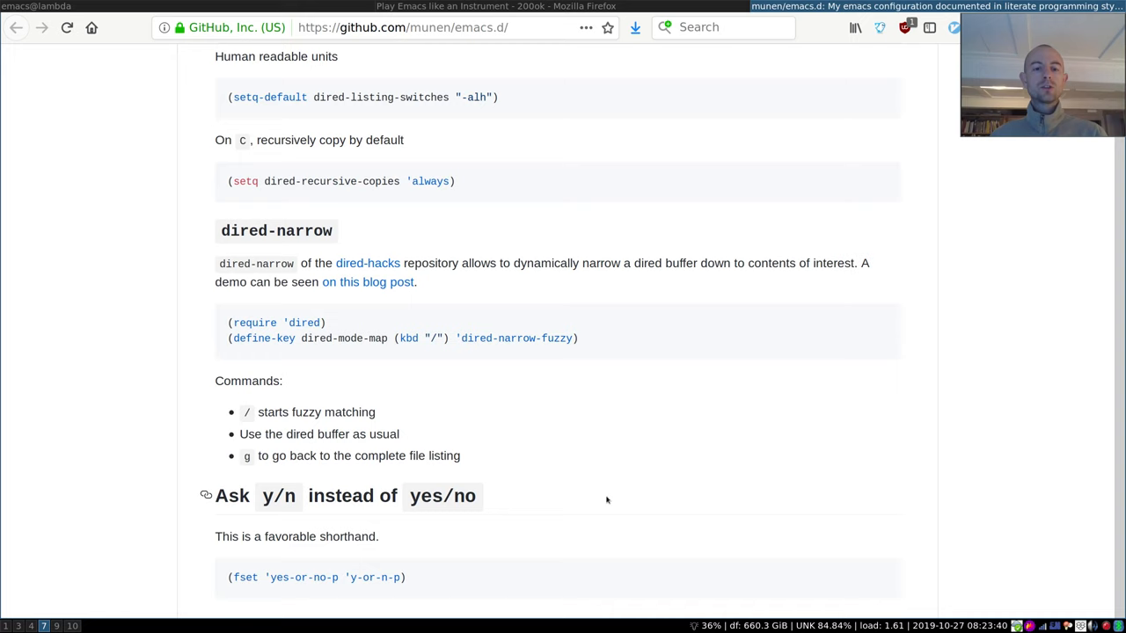
mouse_move(572, 207)
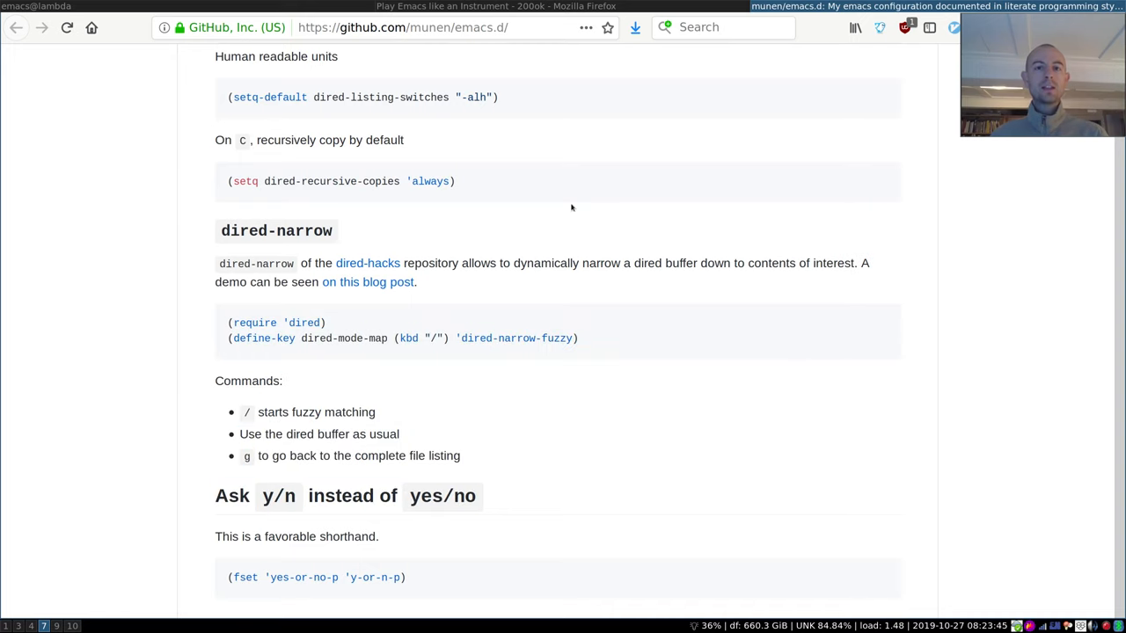
mouse_move(353, 3)
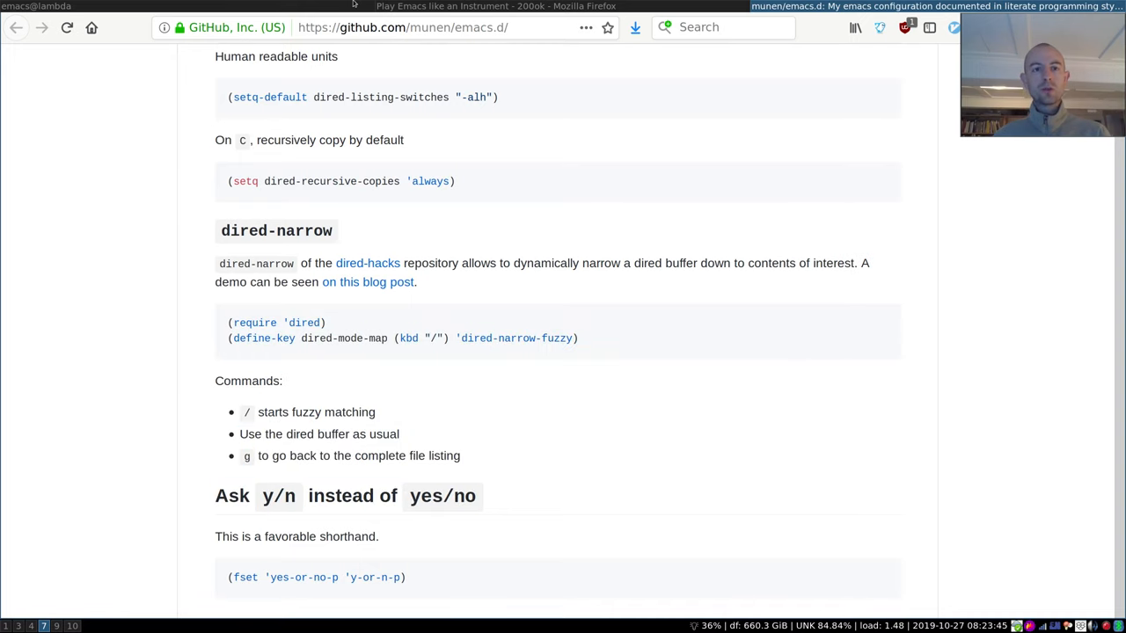